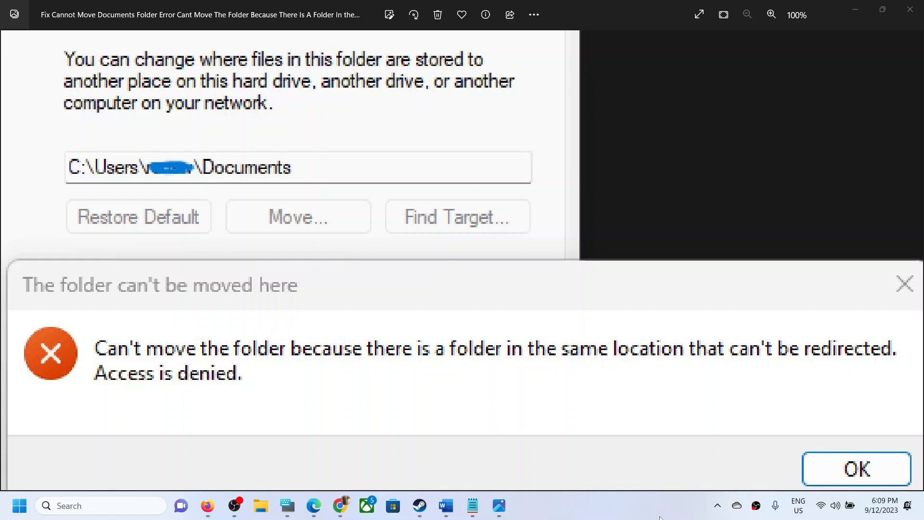
mouse_move(295, 245)
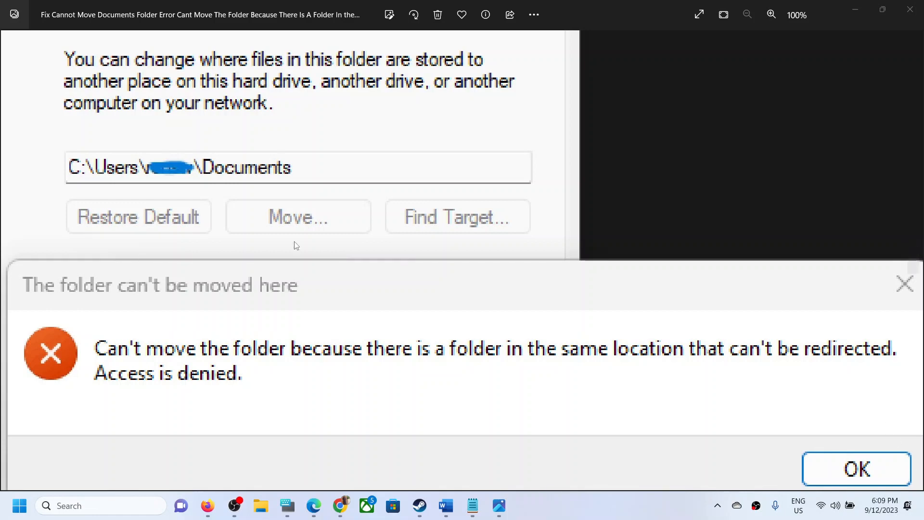
mouse_move(228, 236)
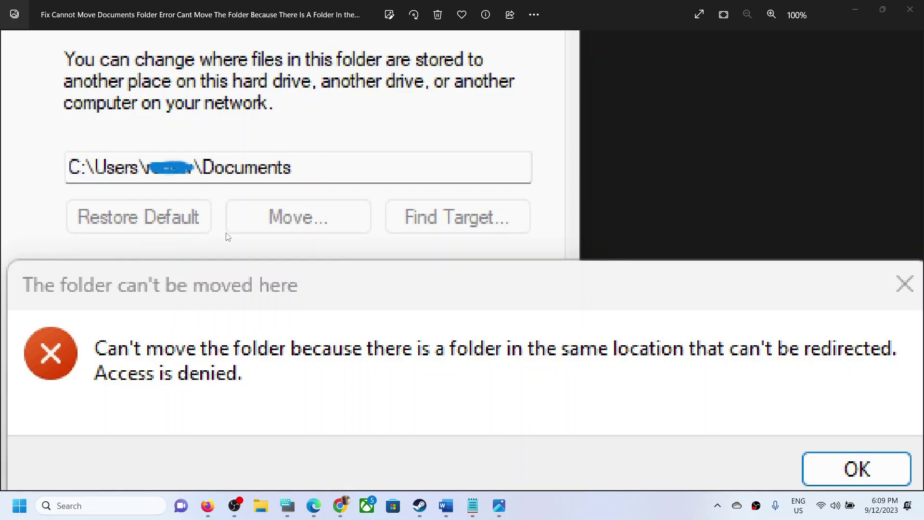
mouse_move(301, 224)
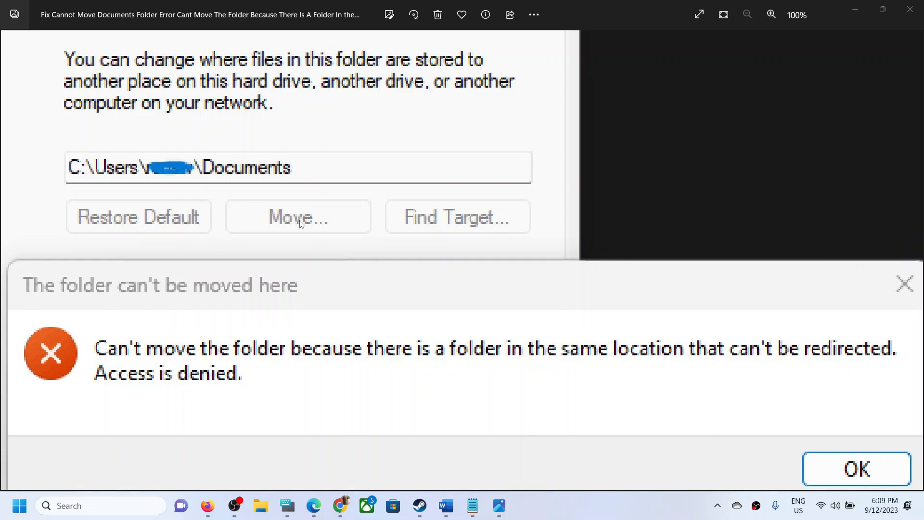
mouse_move(233, 181)
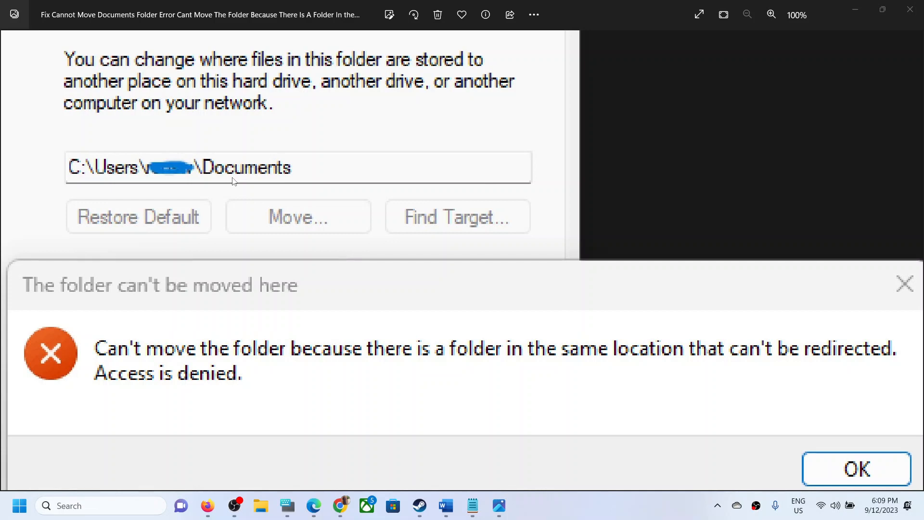
mouse_move(222, 306)
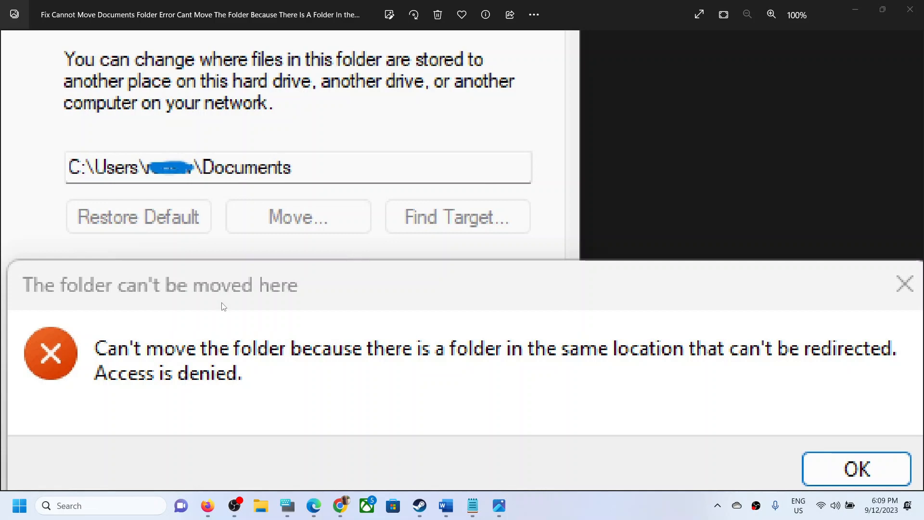
mouse_move(216, 363)
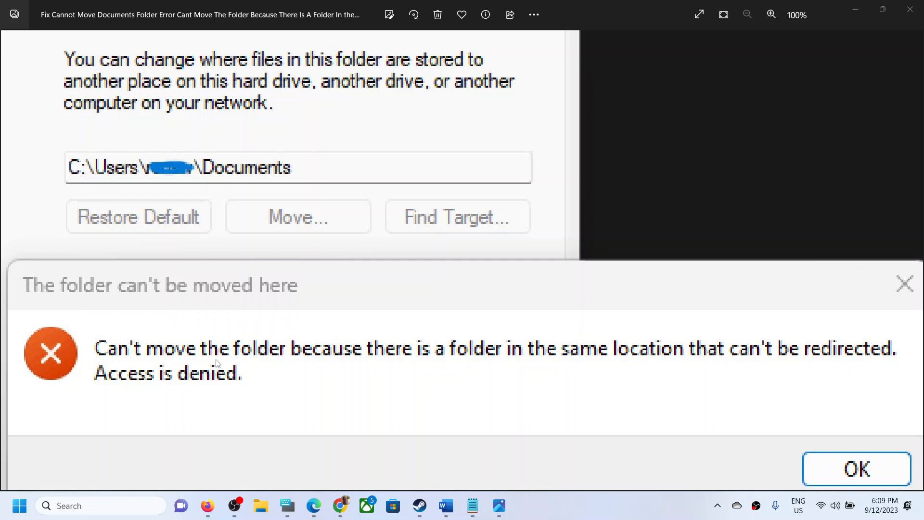
mouse_move(506, 365)
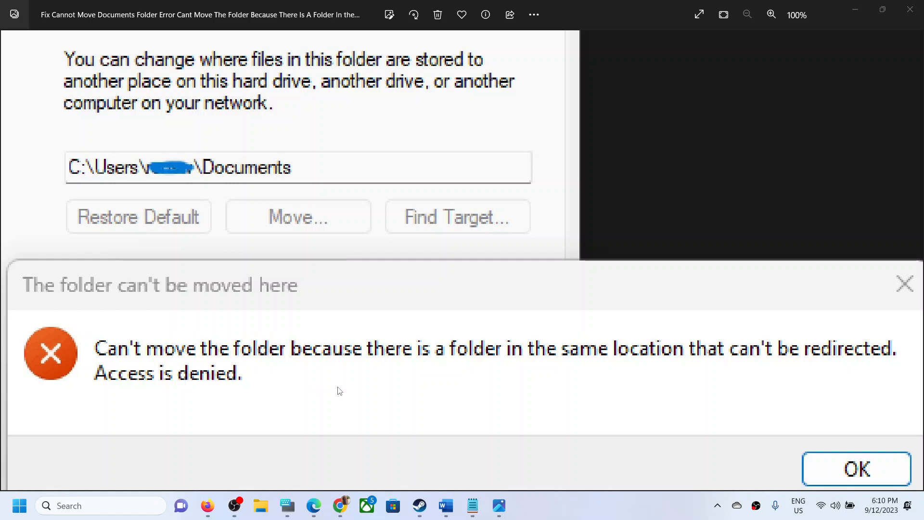
mouse_move(322, 325)
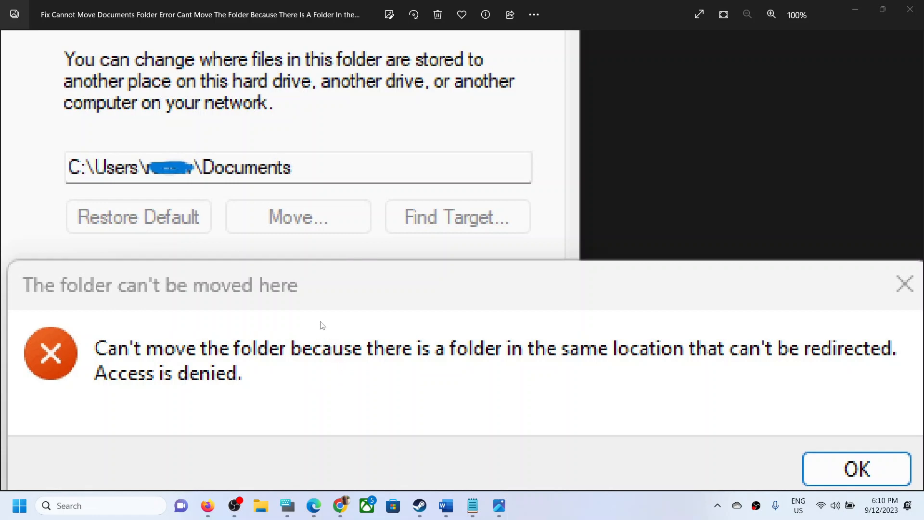
mouse_move(755, 365)
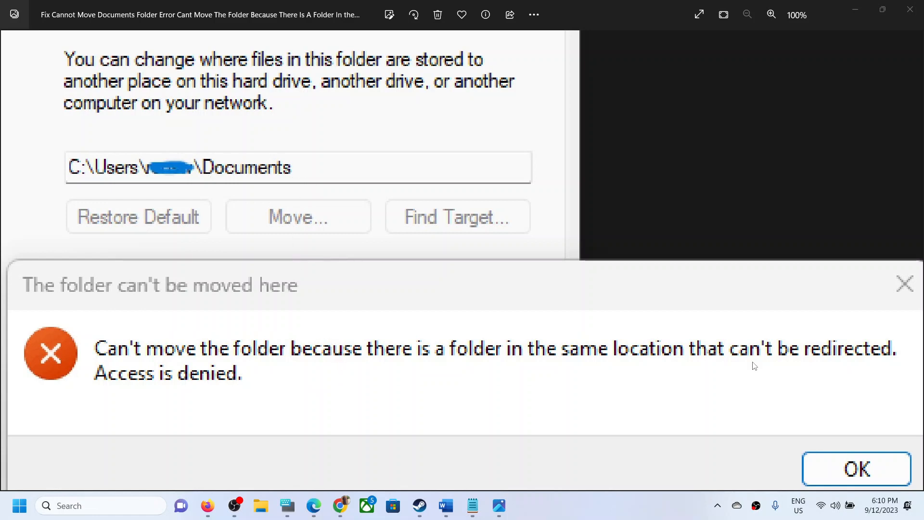
mouse_move(732, 460)
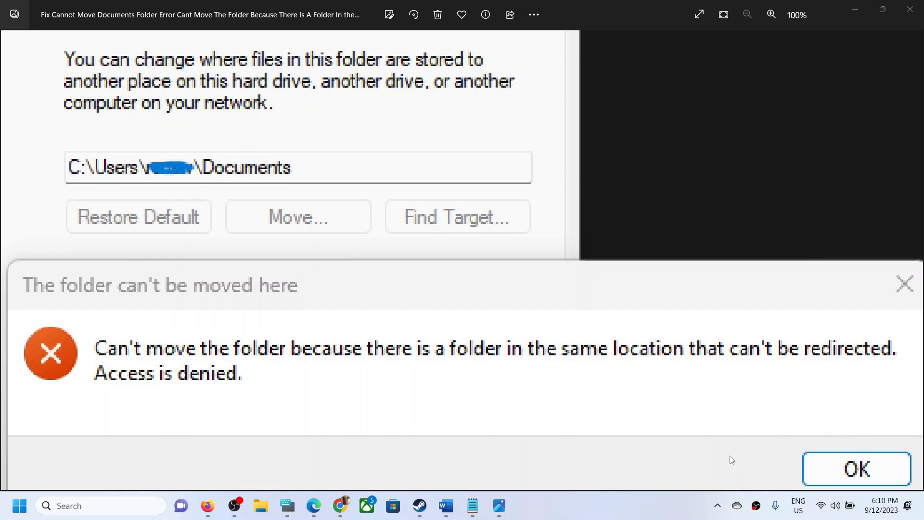
mouse_move(471, 336)
text(on)
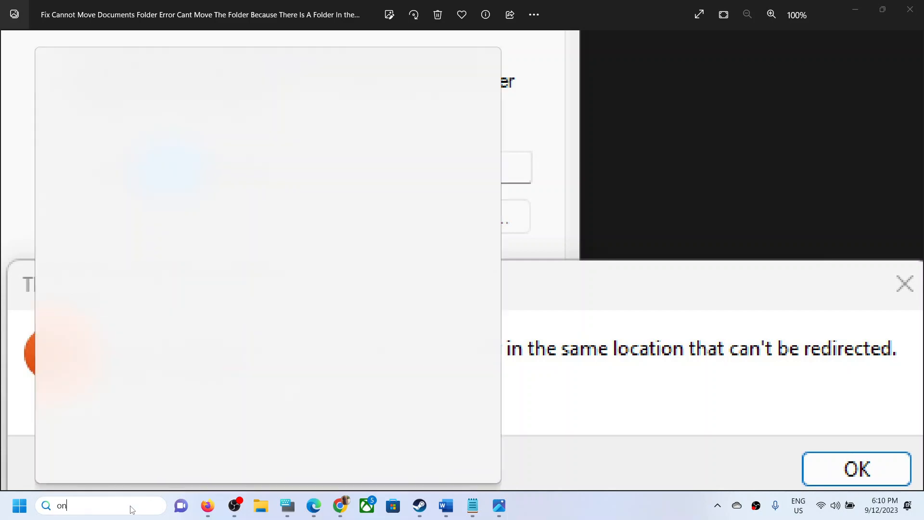
- Search 'edrive' in the taskbar, then dismiss search and reveal hidden tray icons
text(edrive)
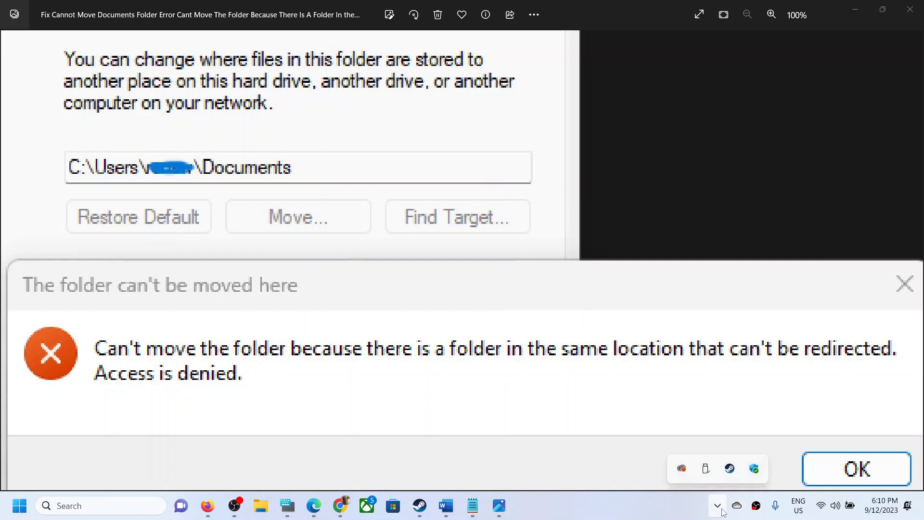
mouse_move(725, 471)
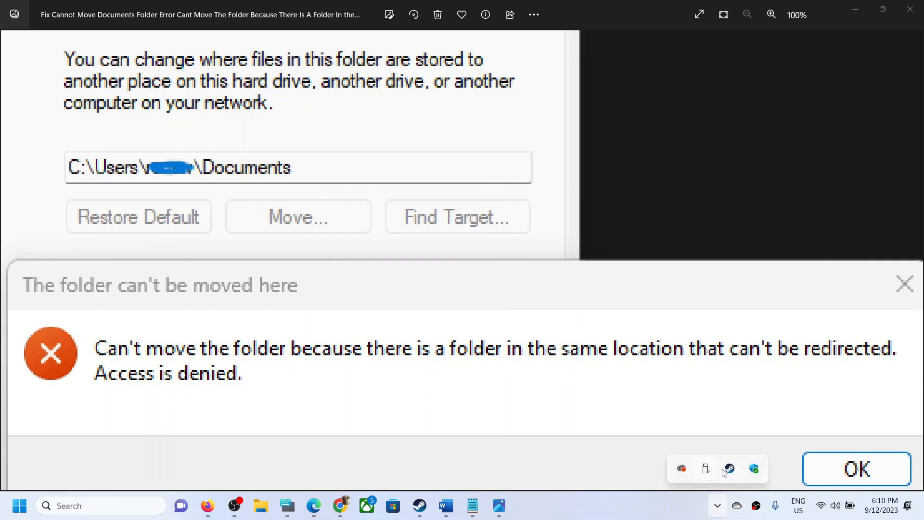
mouse_move(736, 506)
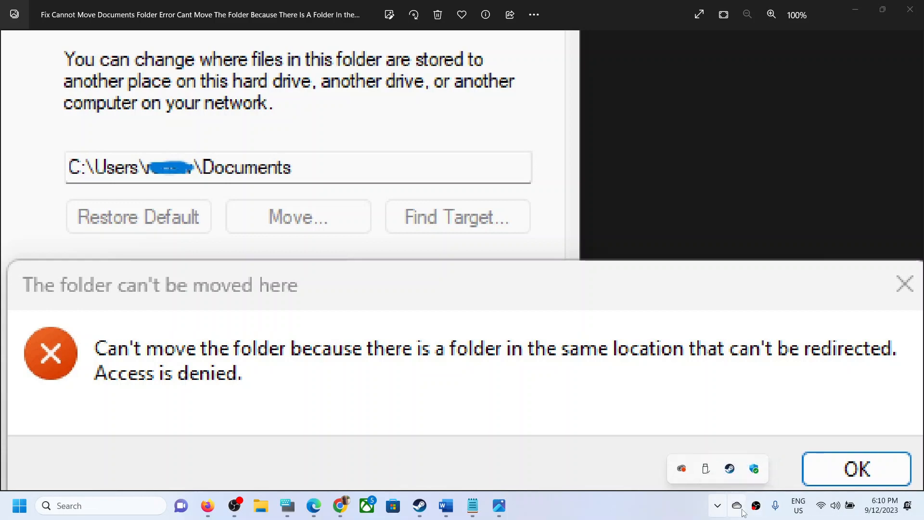
- Open OneDrive Settings from the tray icon's options menu
click(736, 506)
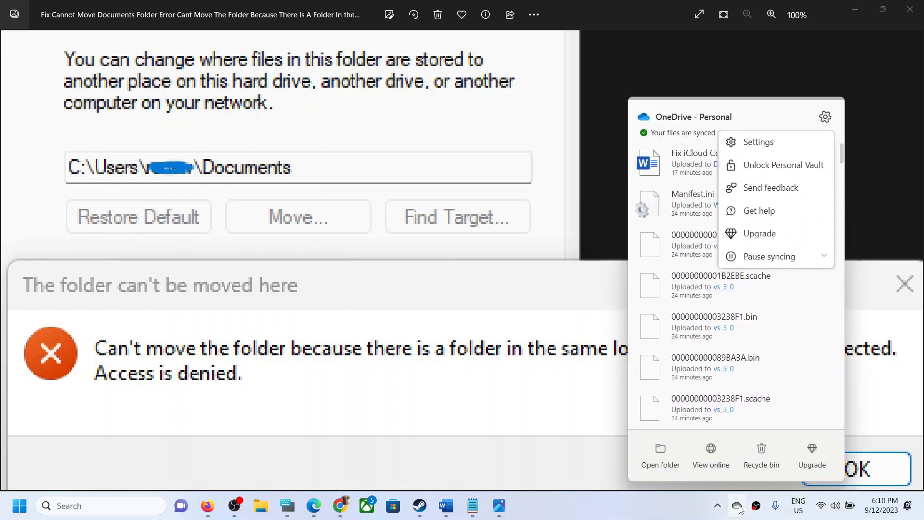
mouse_move(757, 142)
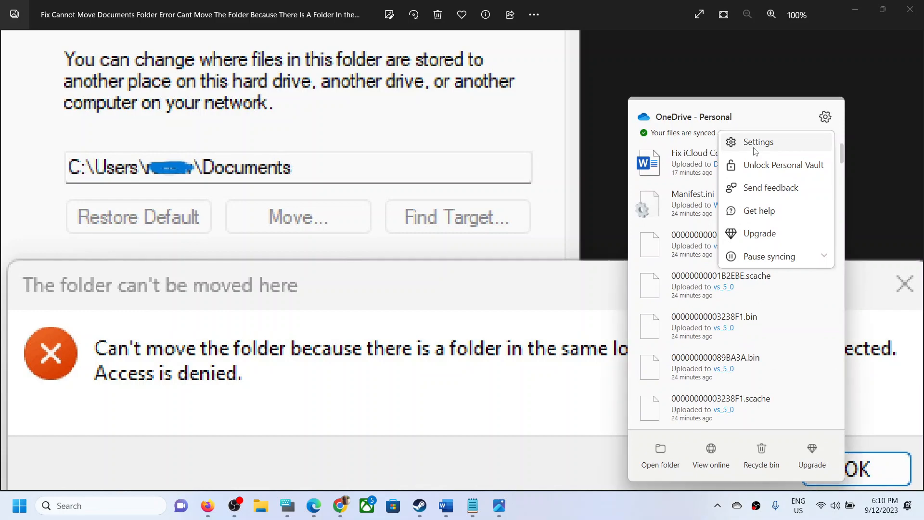
click(758, 142)
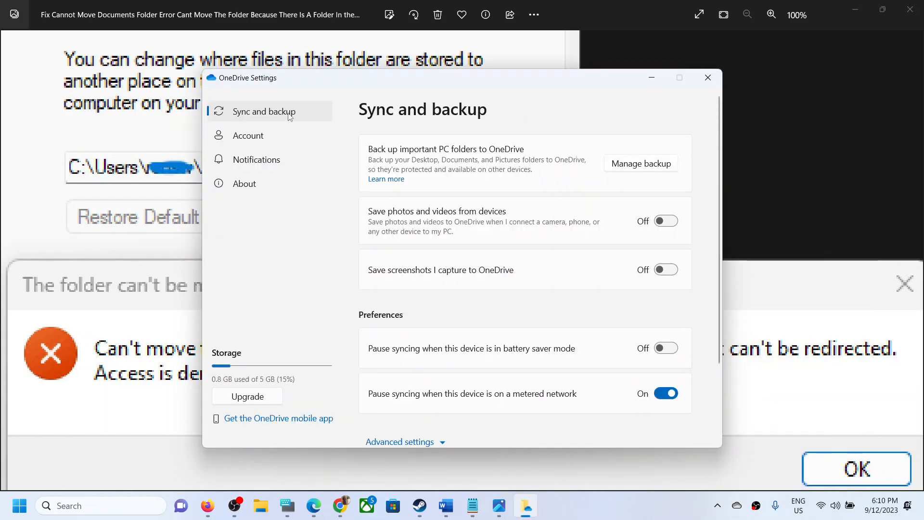
mouse_move(609, 165)
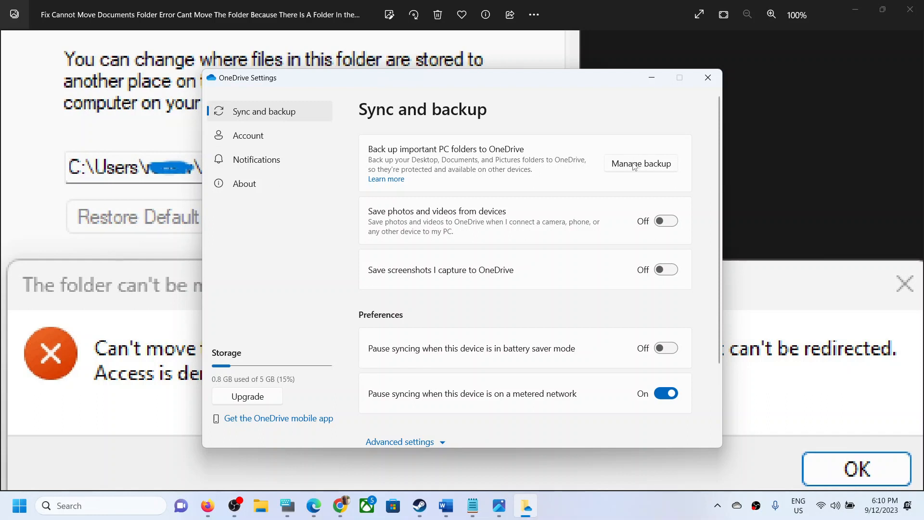
- Turn off Documents in Manage backup, confirm Stop backup, and close the dialog
click(640, 163)
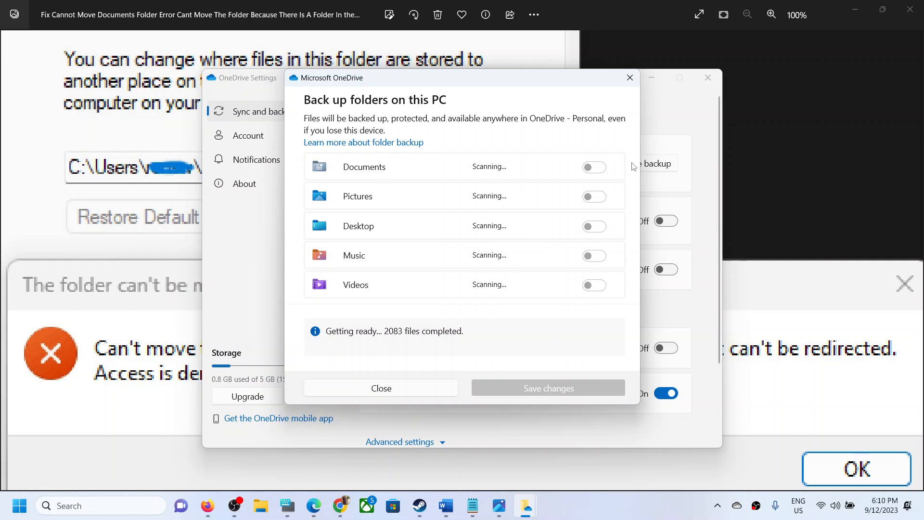
click(594, 167)
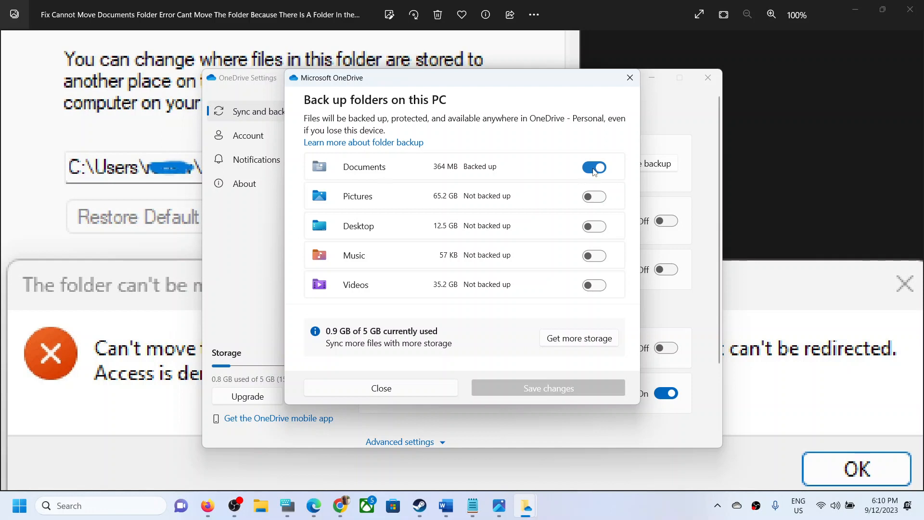
click(594, 167)
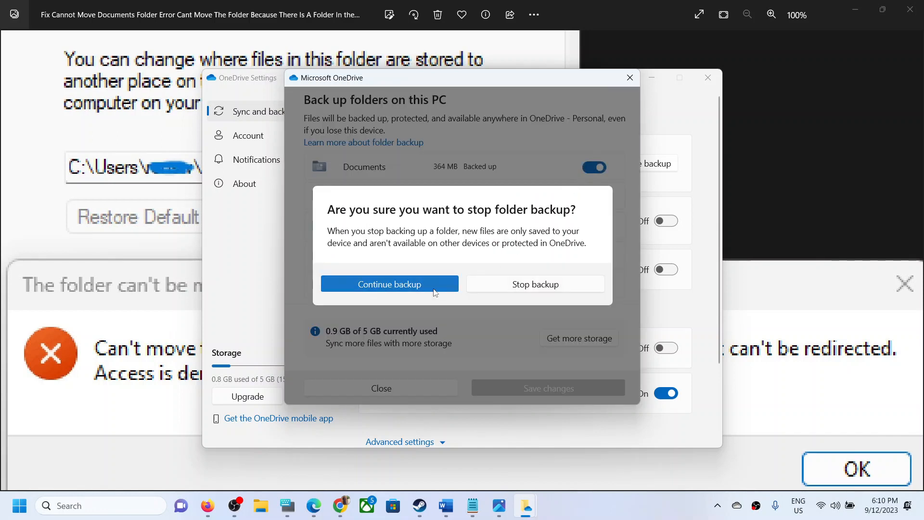
mouse_move(522, 283)
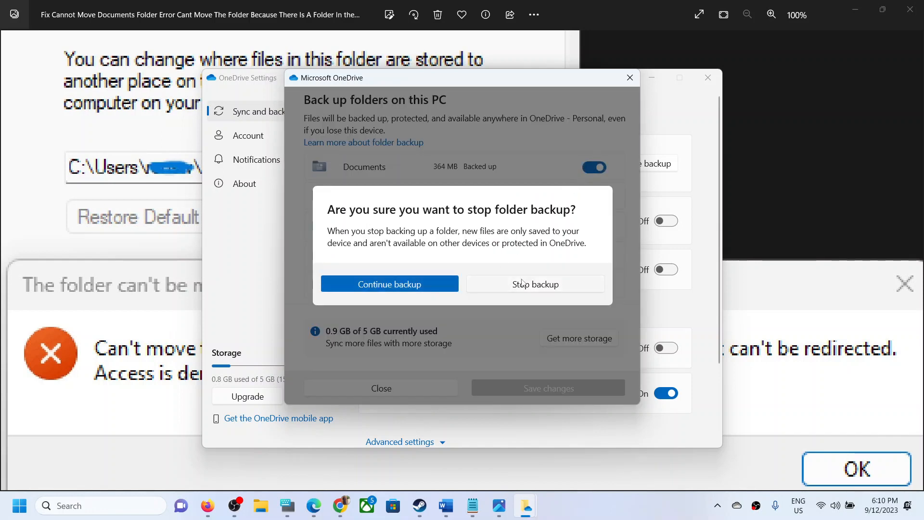
click(535, 283)
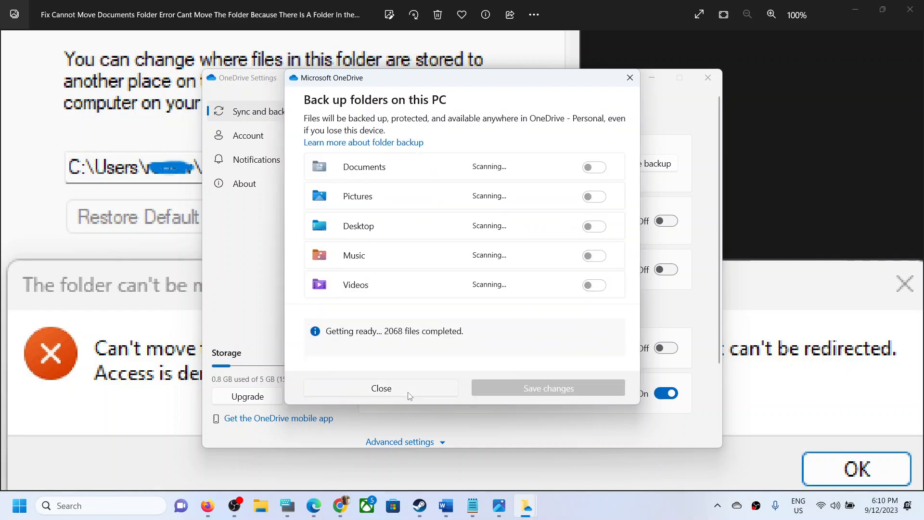
click(381, 387)
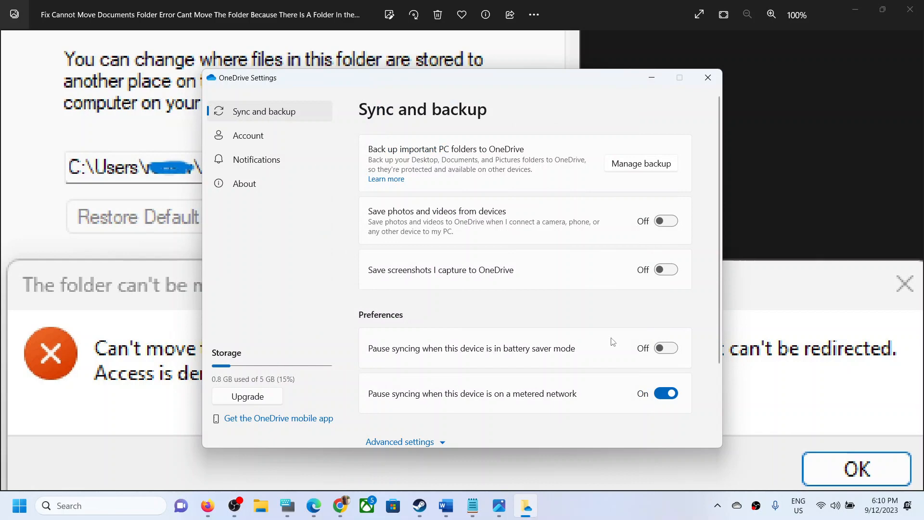
- Close Settings, reopen the OneDrive panel and expand Pause syncing
click(707, 77)
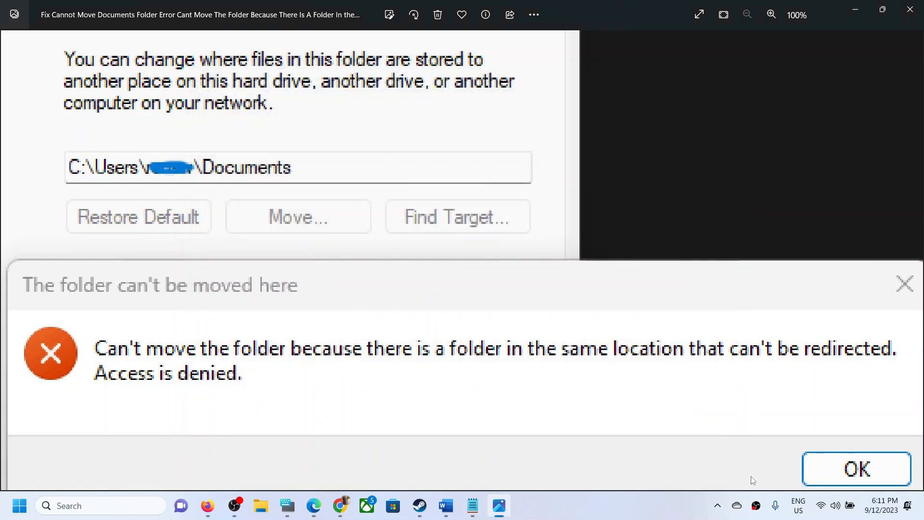
click(736, 506)
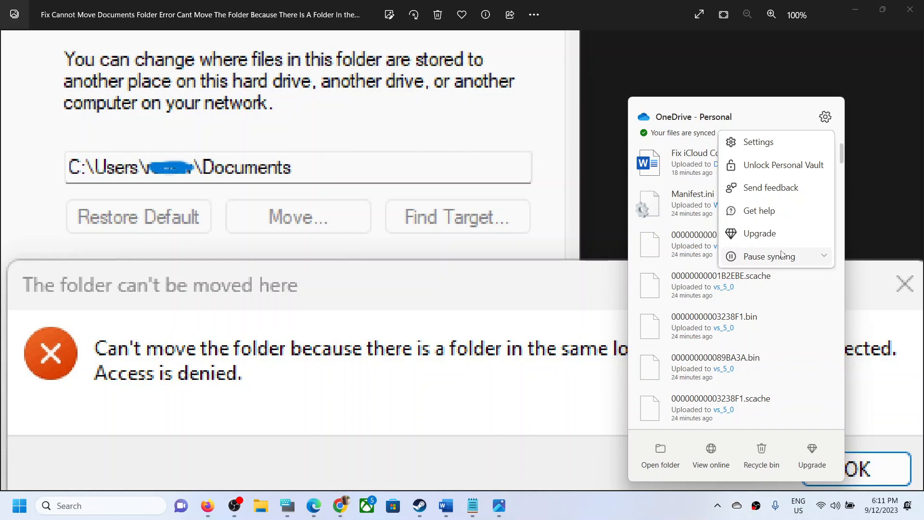
mouse_move(818, 131)
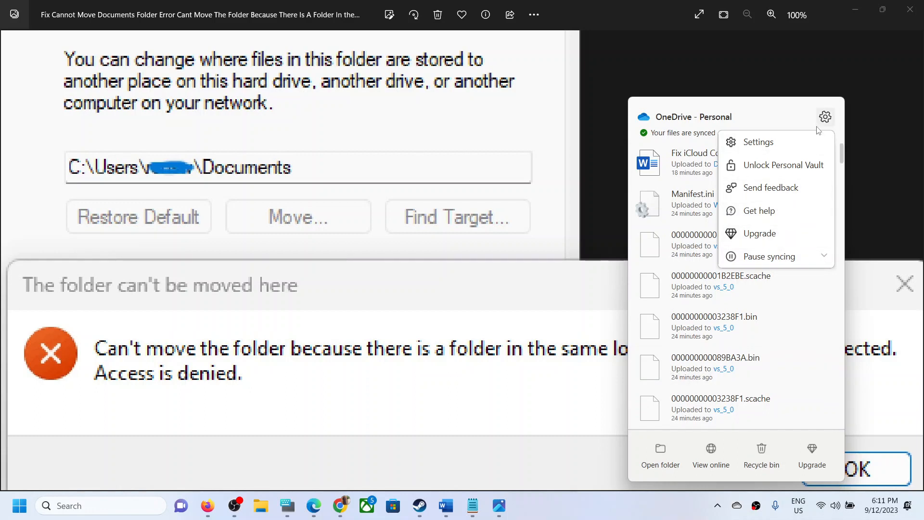
mouse_move(765, 287)
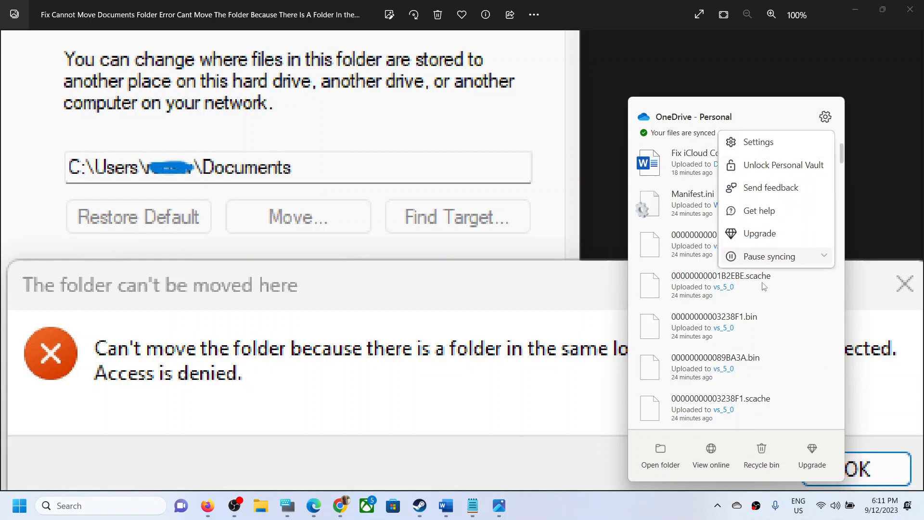
click(769, 257)
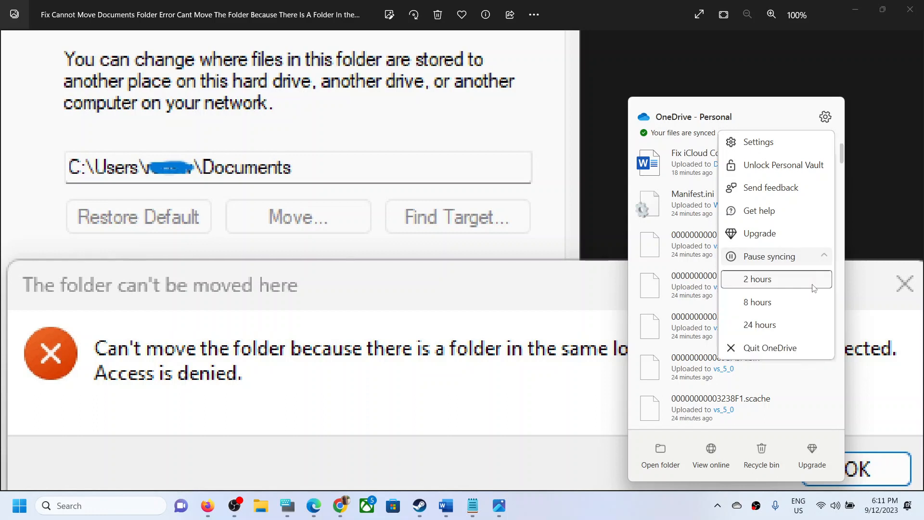
mouse_move(770, 347)
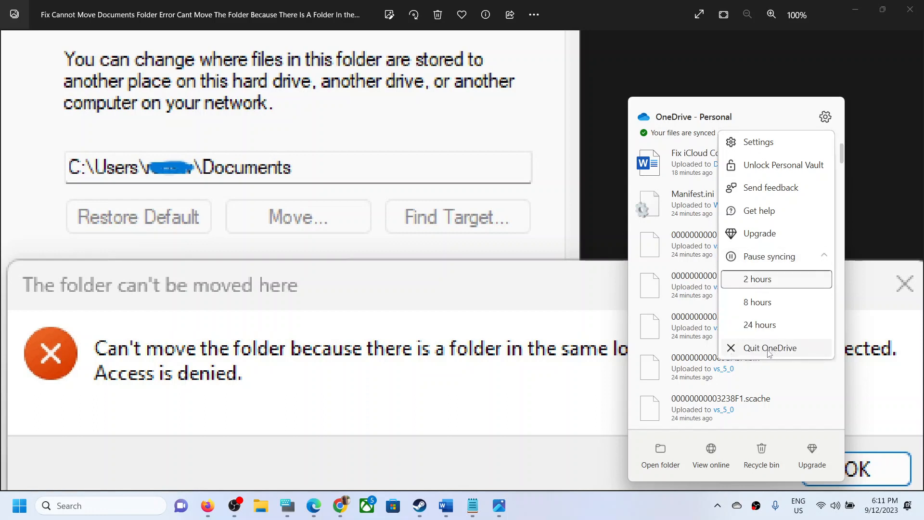
mouse_move(610, 516)
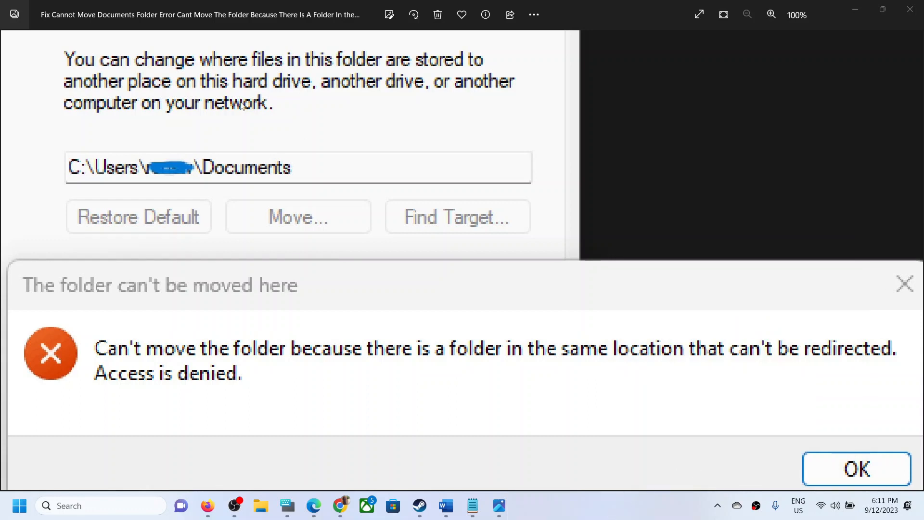
mouse_move(360, 121)
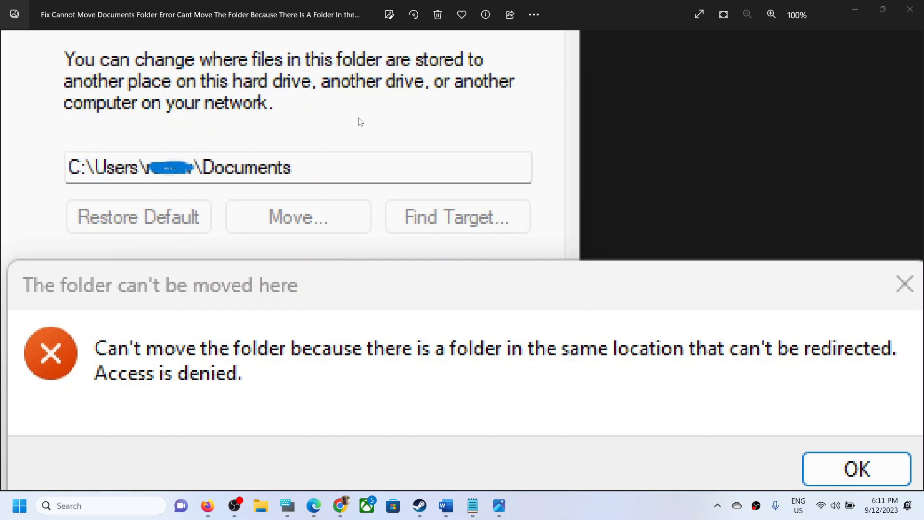
mouse_move(742, 440)
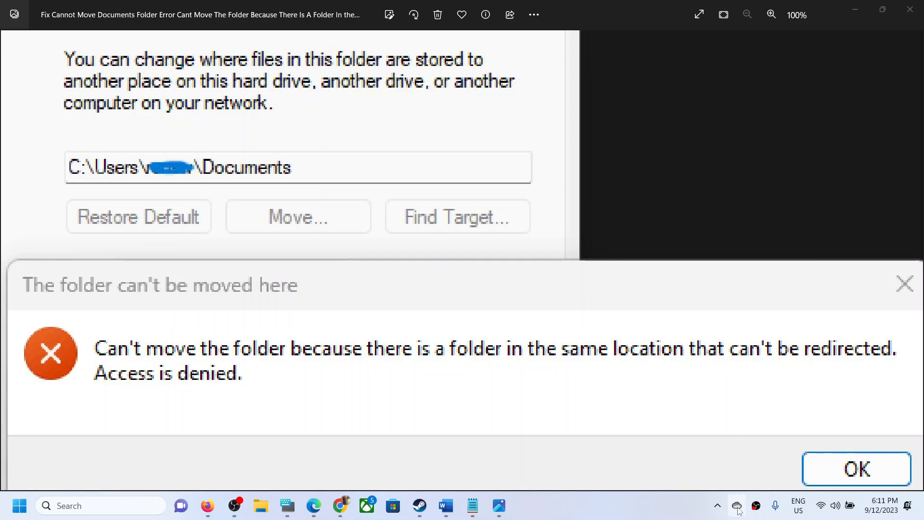
mouse_move(737, 505)
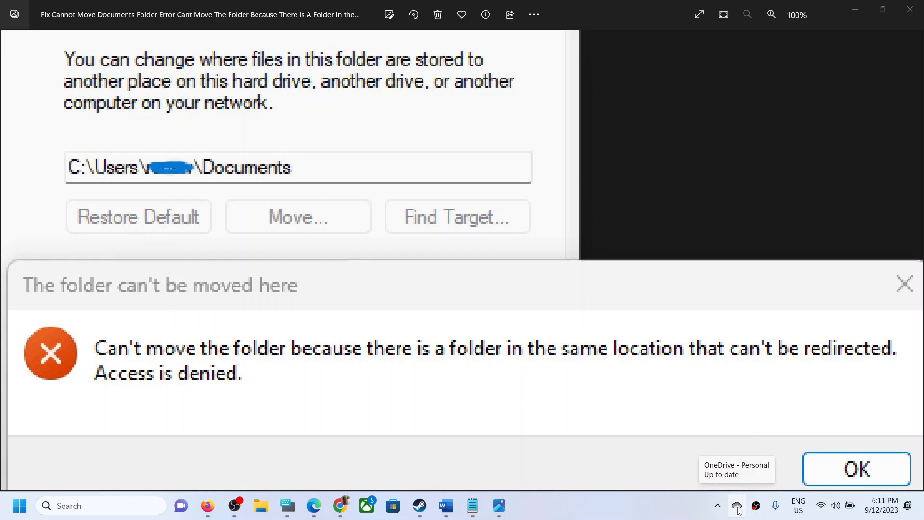
- Reopen OneDrive Settings from the tray and switch to the Account tab
click(736, 505)
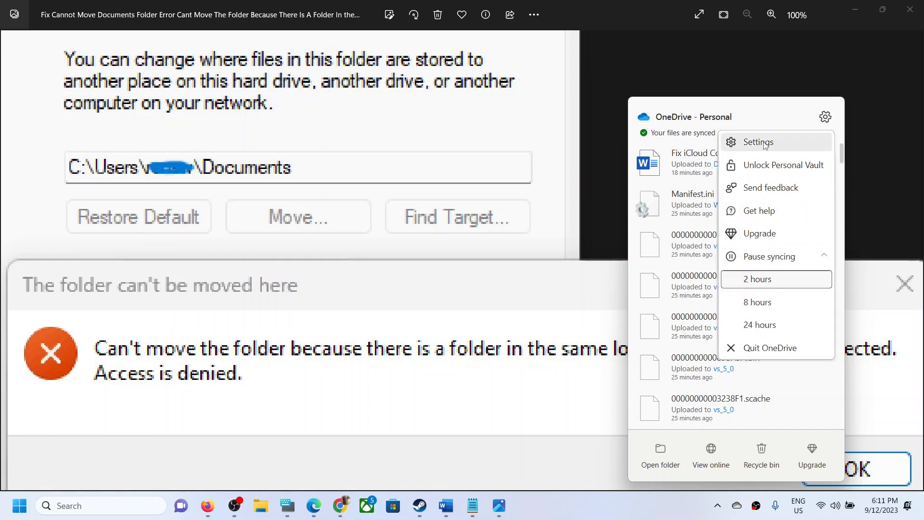
click(758, 141)
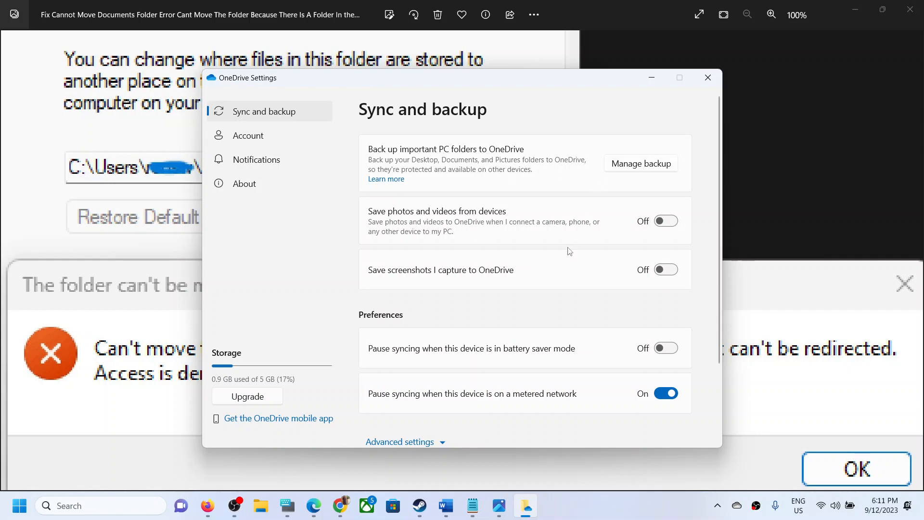
scroll(up, 3)
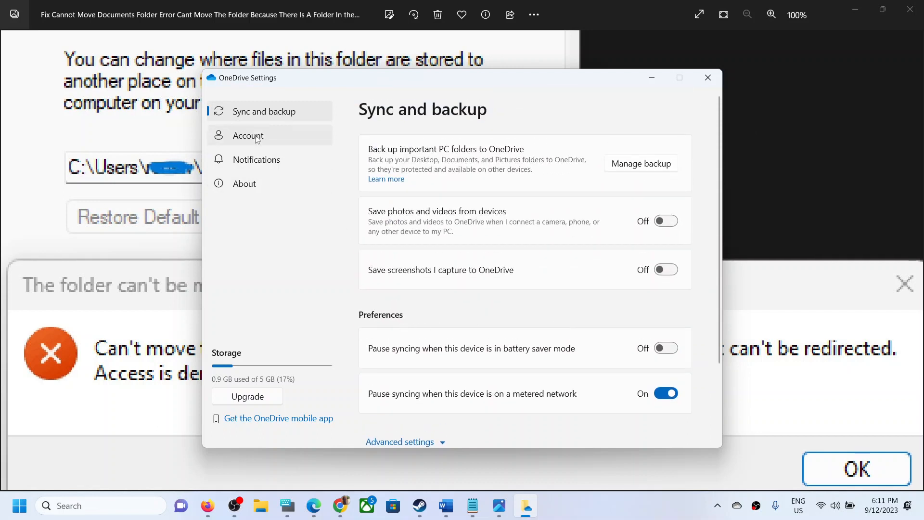
click(247, 135)
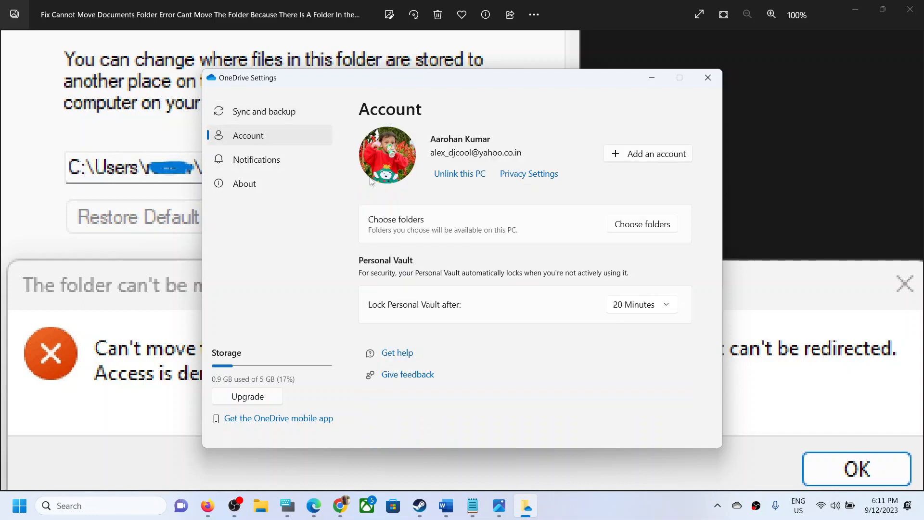
mouse_move(459, 174)
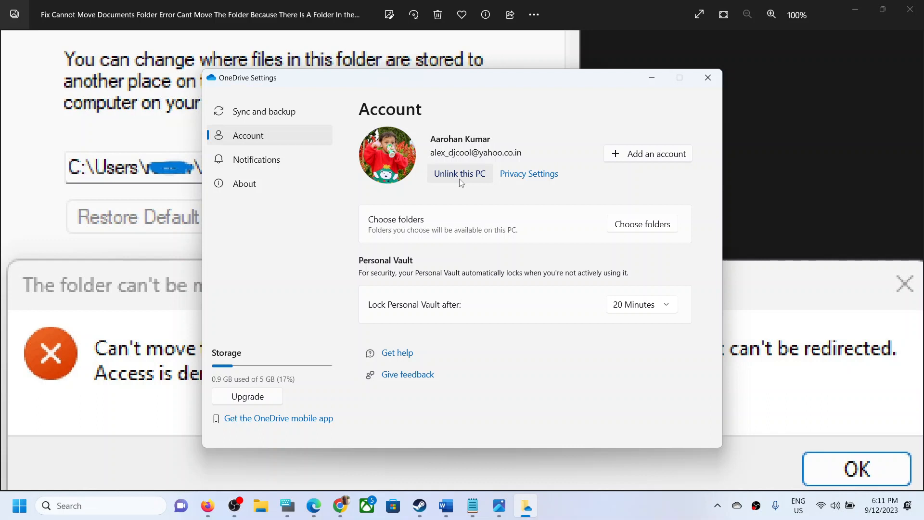
mouse_move(449, 181)
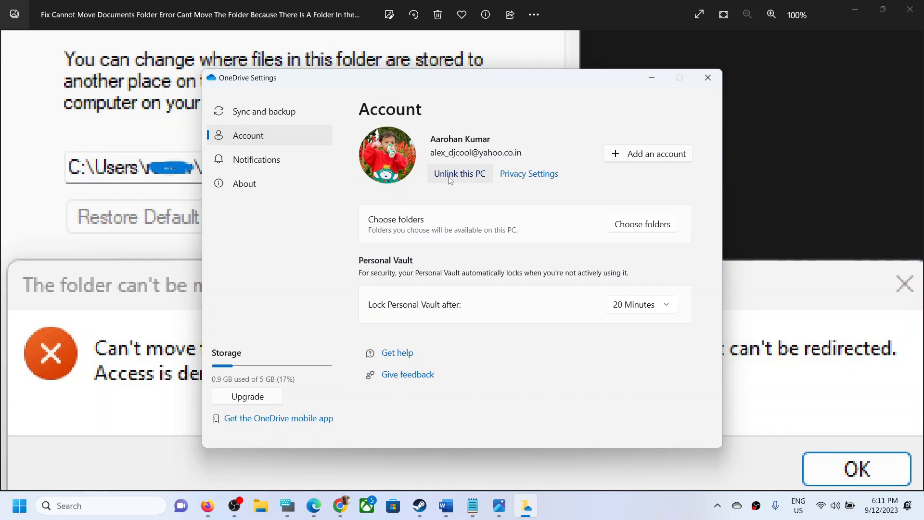
- Choose 'Unlink this PC' and confirm with 'Unlink account'
click(459, 173)
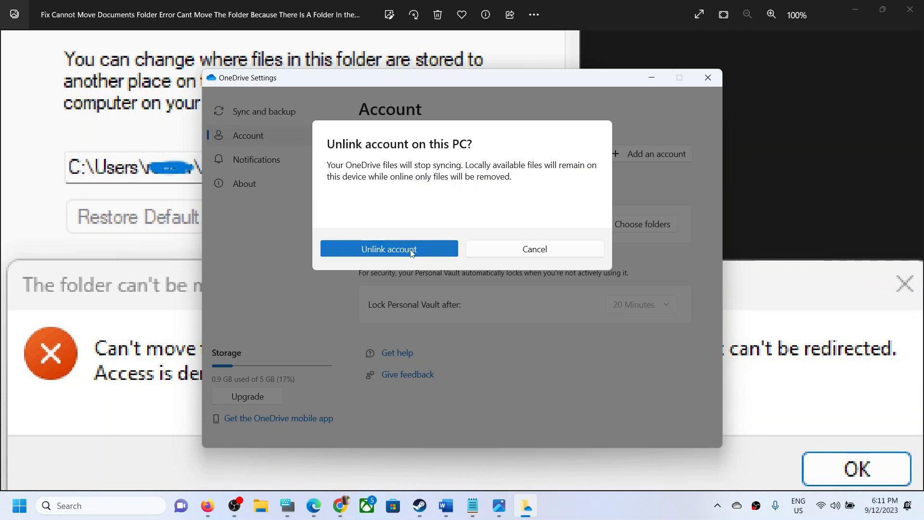
click(389, 249)
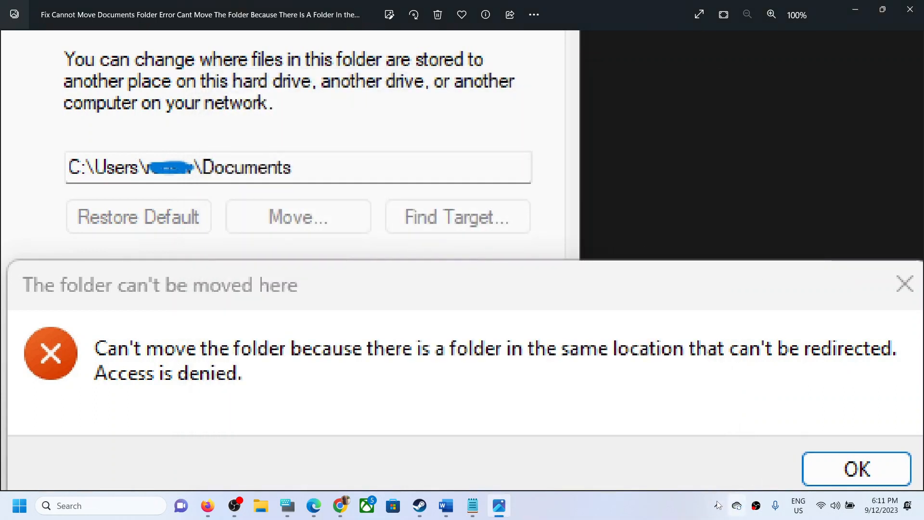
- Dismiss the Set up OneDrive window and choose Quit OneDrive from the options menu
click(736, 506)
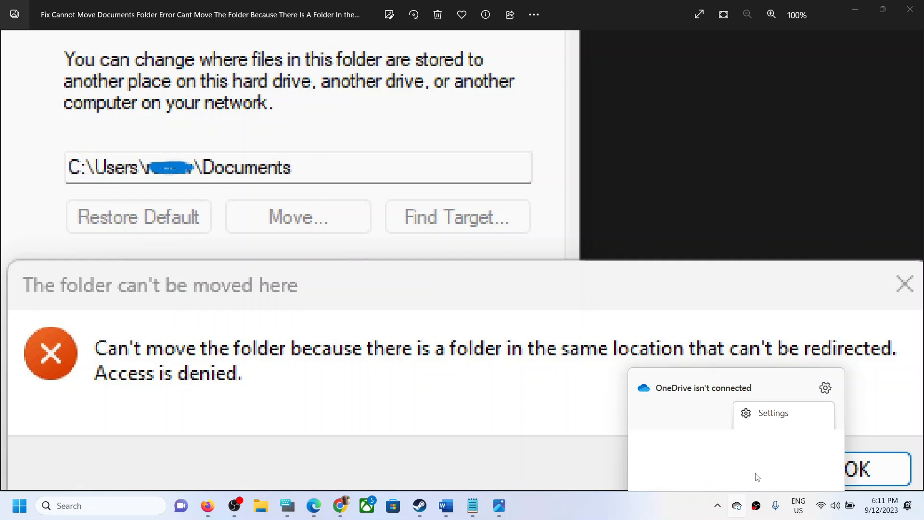
mouse_move(616, 429)
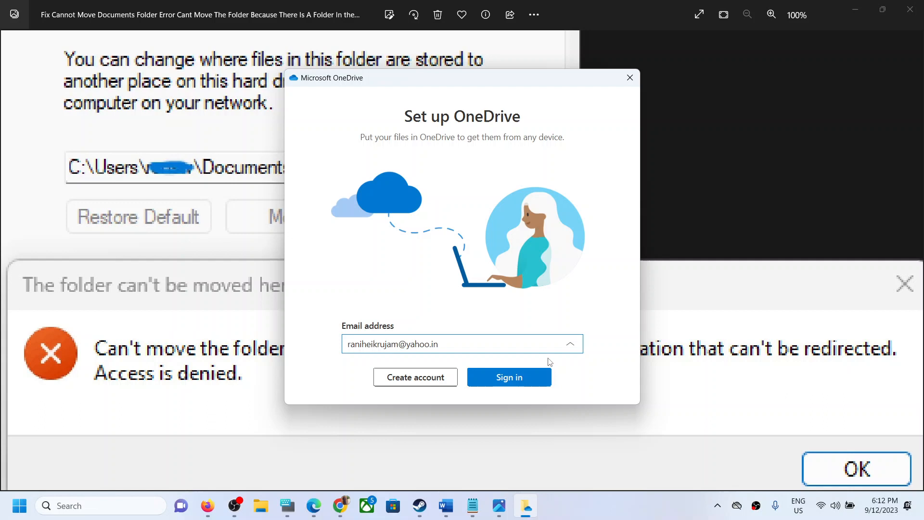
click(629, 77)
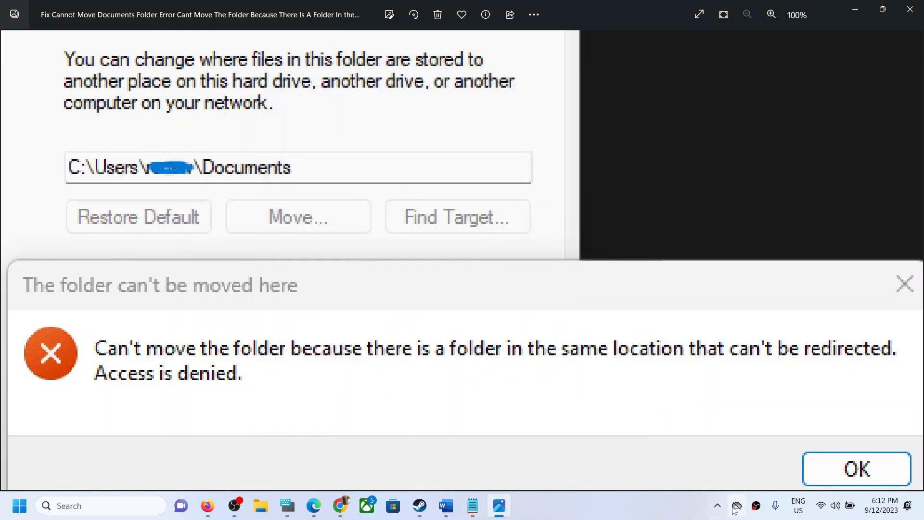
click(824, 116)
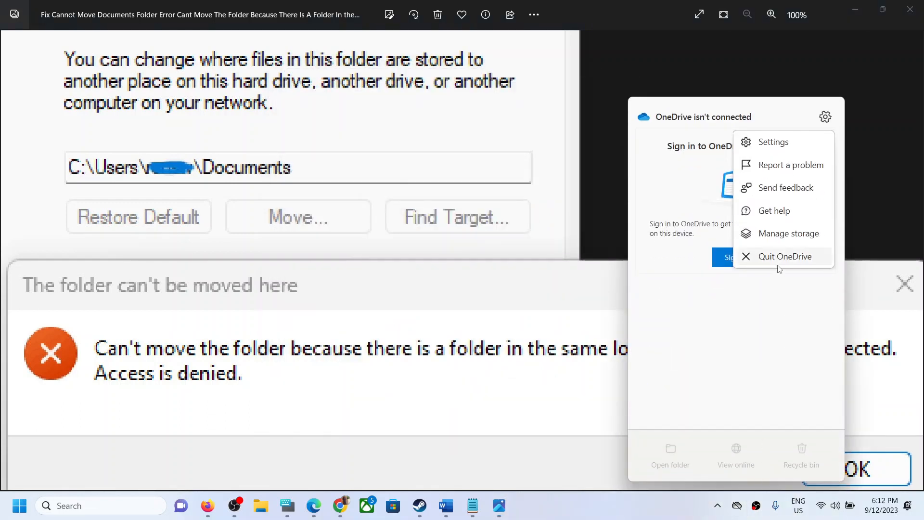
click(784, 256)
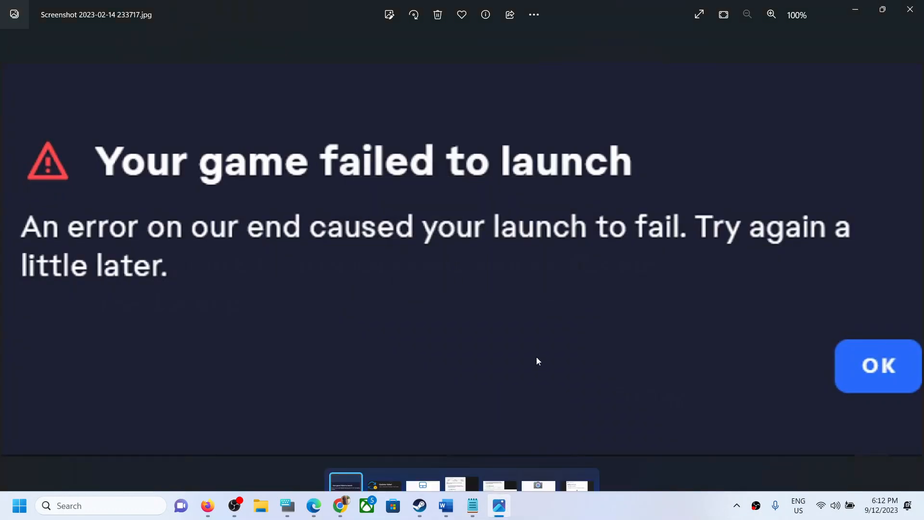
mouse_move(564, 471)
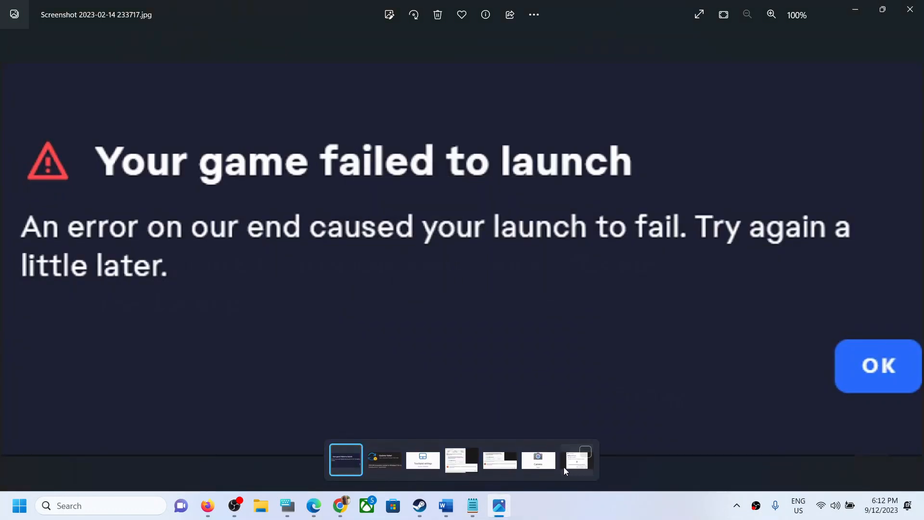
- Step through the Photos filmstrip back to the 'folder can't be moved here' screenshot
click(499, 460)
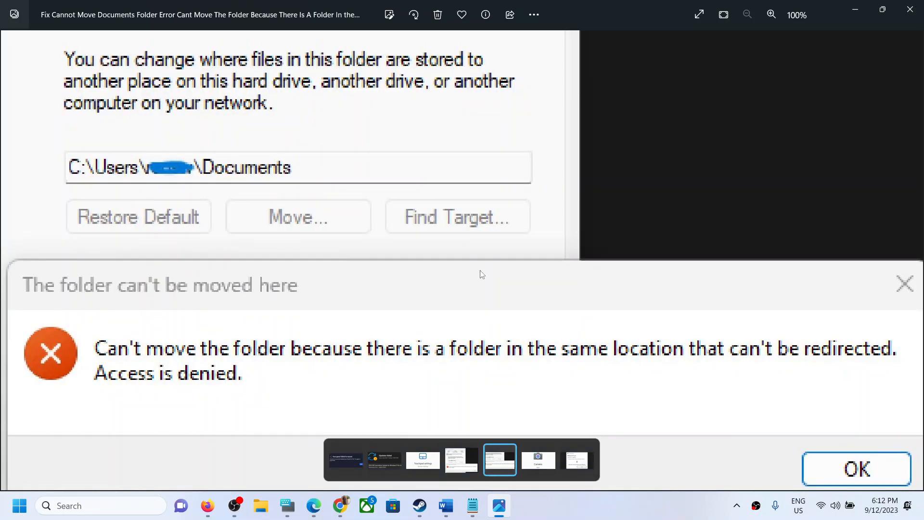
mouse_move(631, 312)
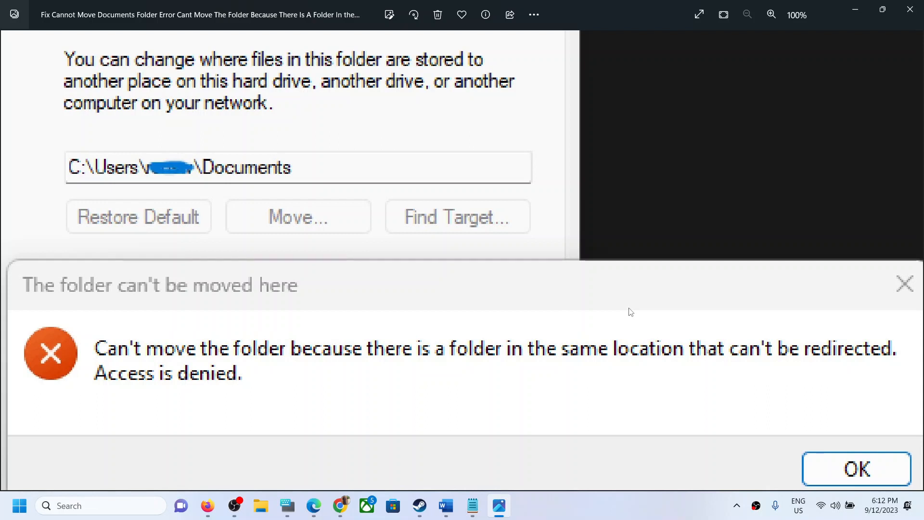
click(100, 505)
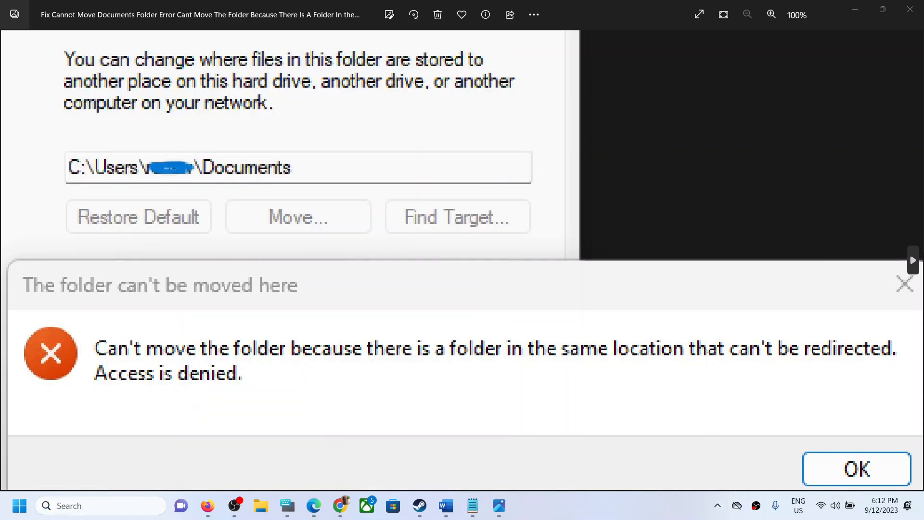
- Open OneDrive Settings via the tray icon and gear menu
click(736, 506)
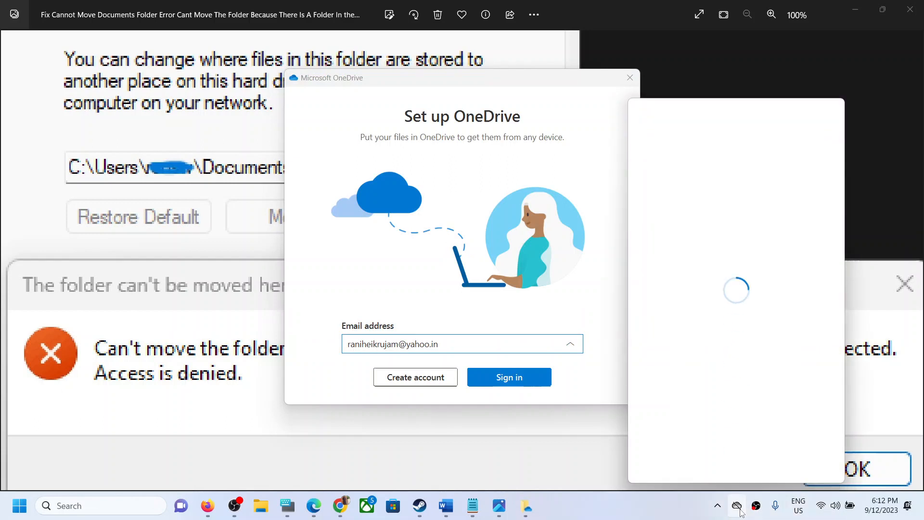
click(825, 116)
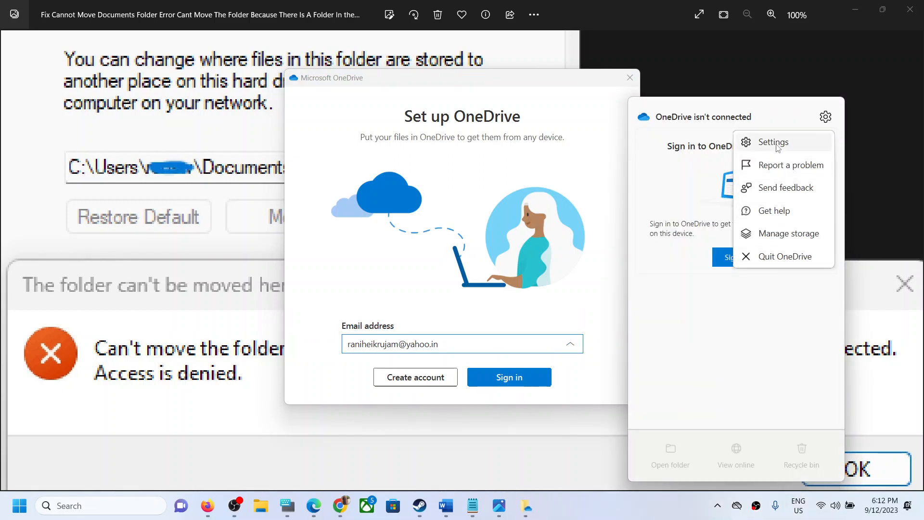
click(773, 142)
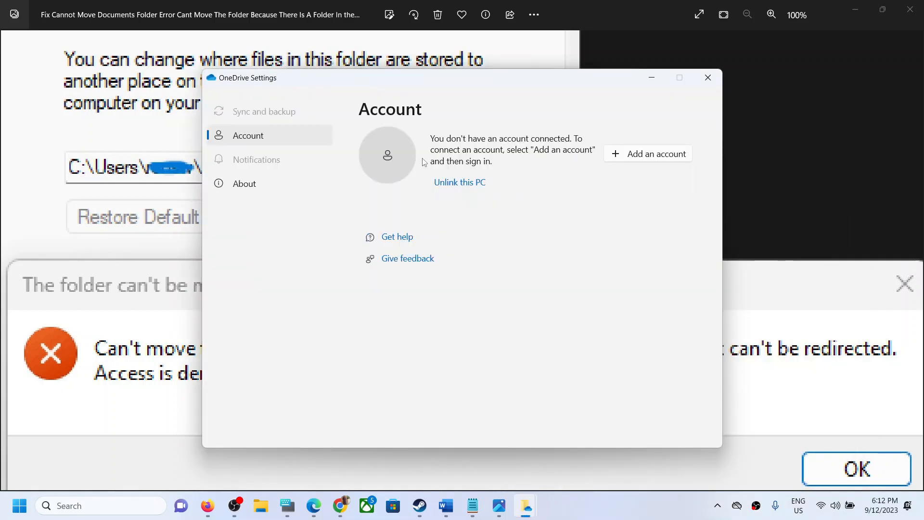
mouse_move(619, 164)
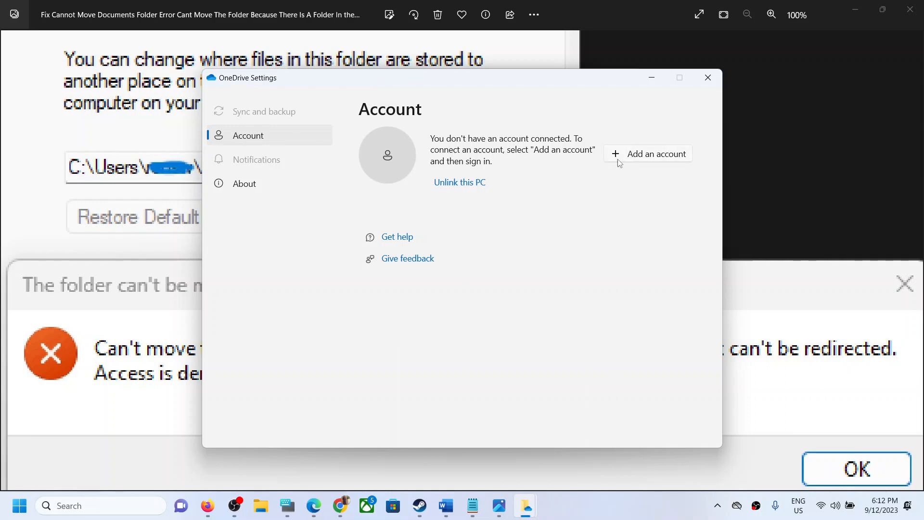
- Start 'Add an account', then dismiss the Set up OneDrive sign-in window
click(648, 153)
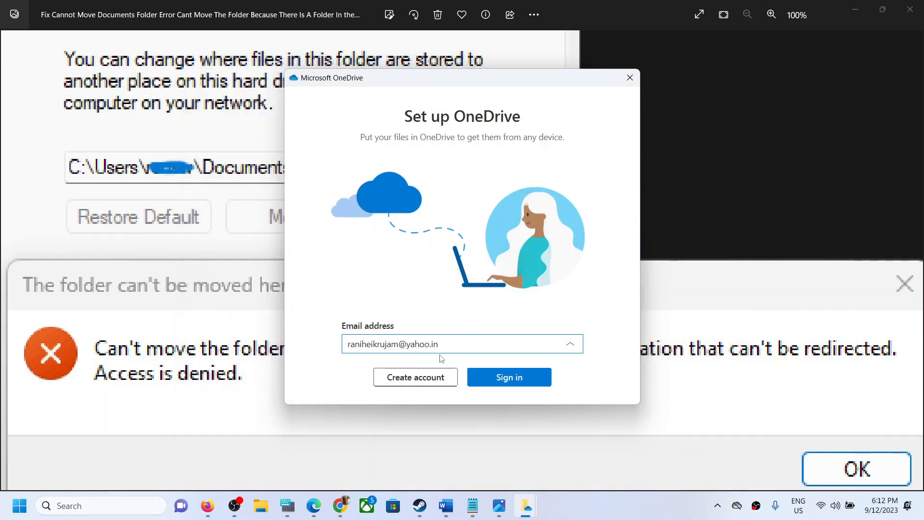
mouse_move(596, 457)
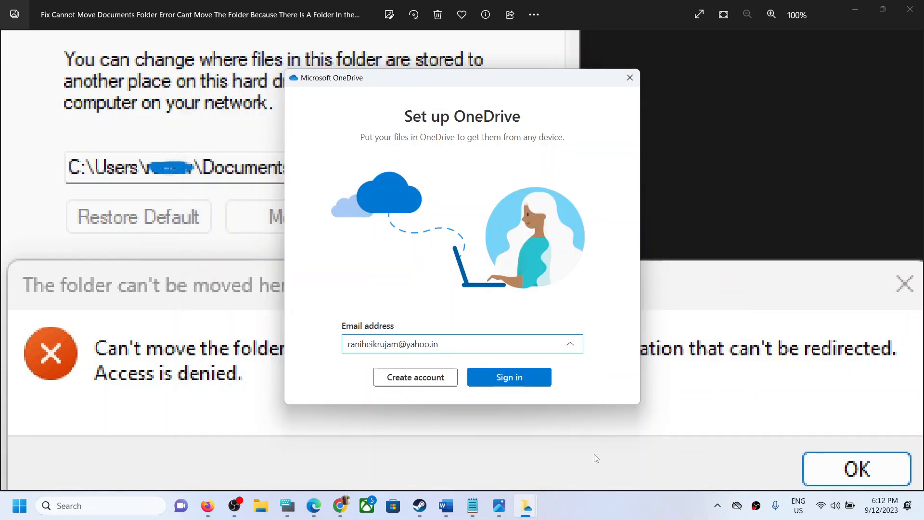
click(629, 77)
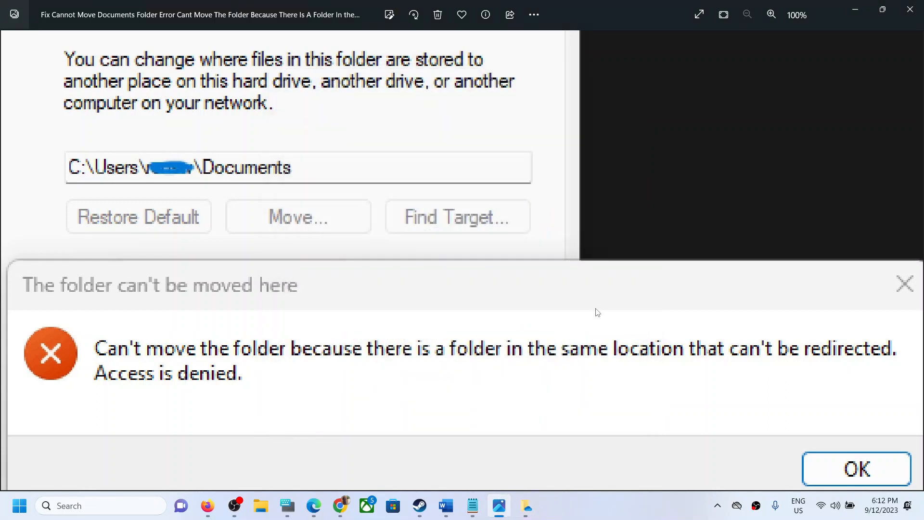